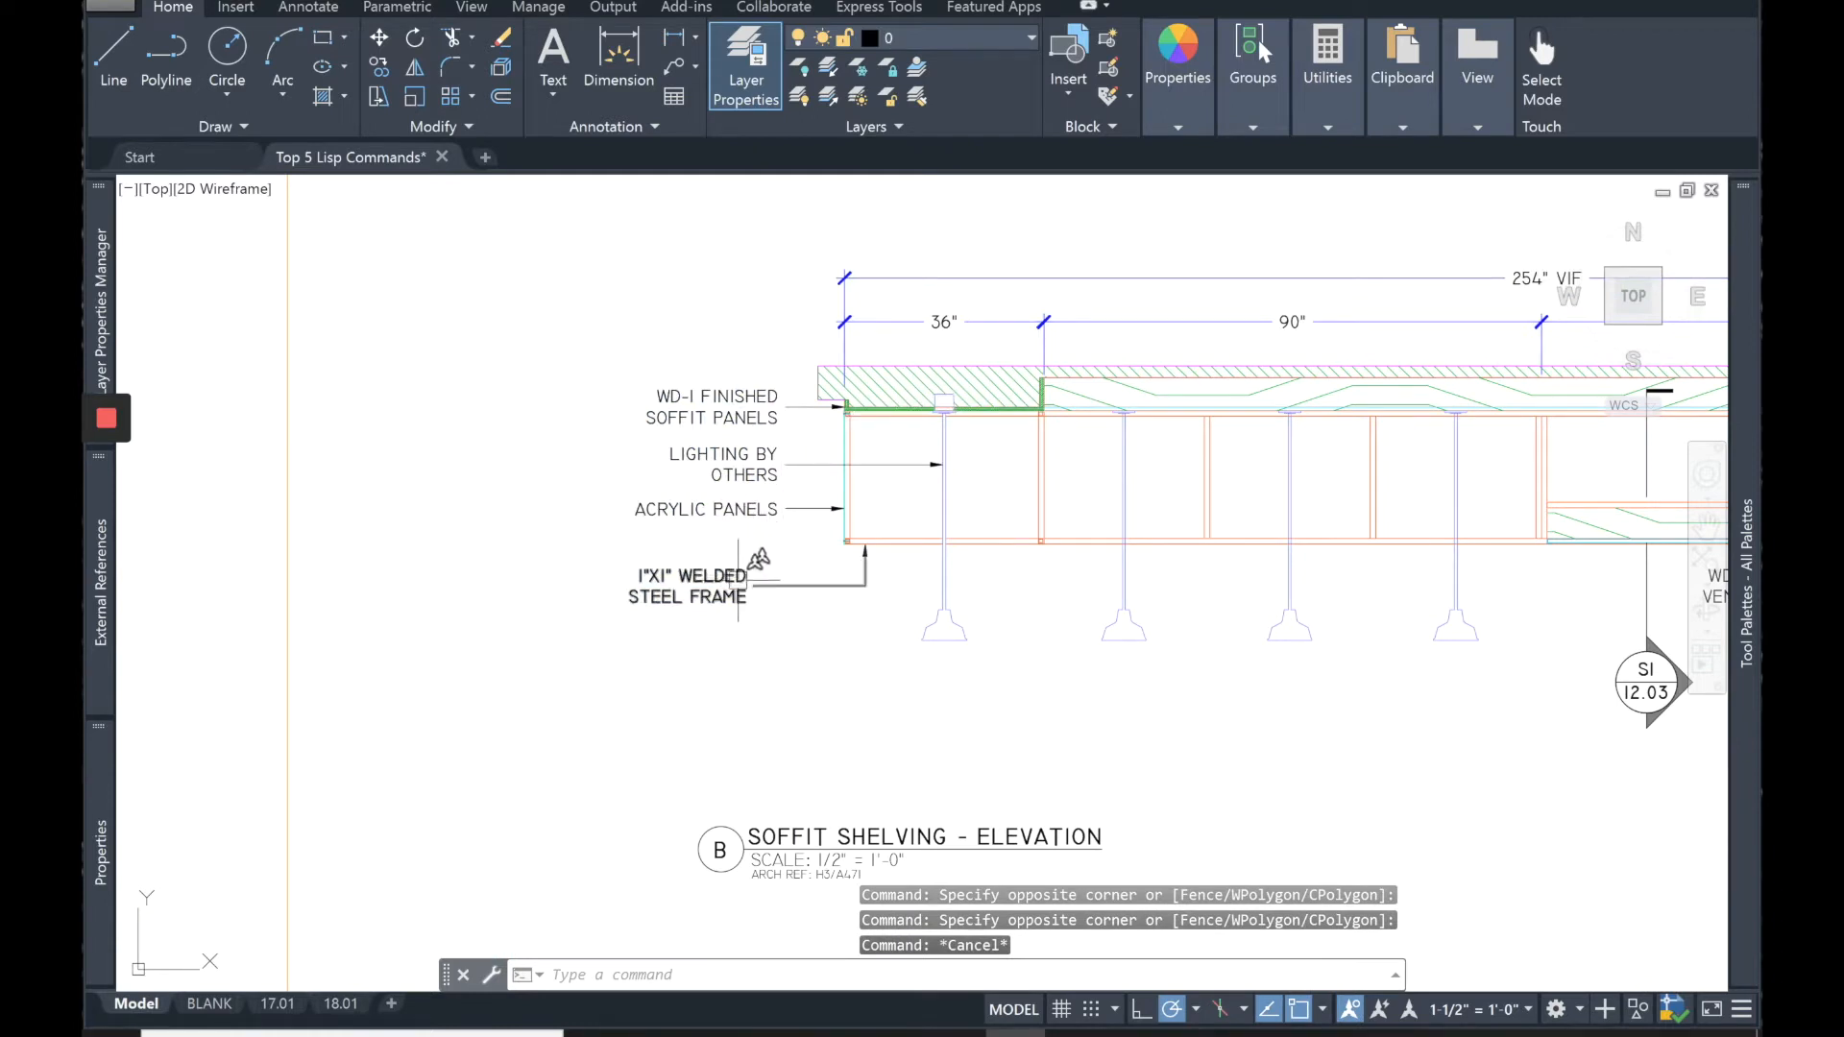
Remove the 1/4" = 1'-0" scale from the 1"X1" welded steel frame leader, leaving only 1/2" = 1'-0"
click(781, 582)
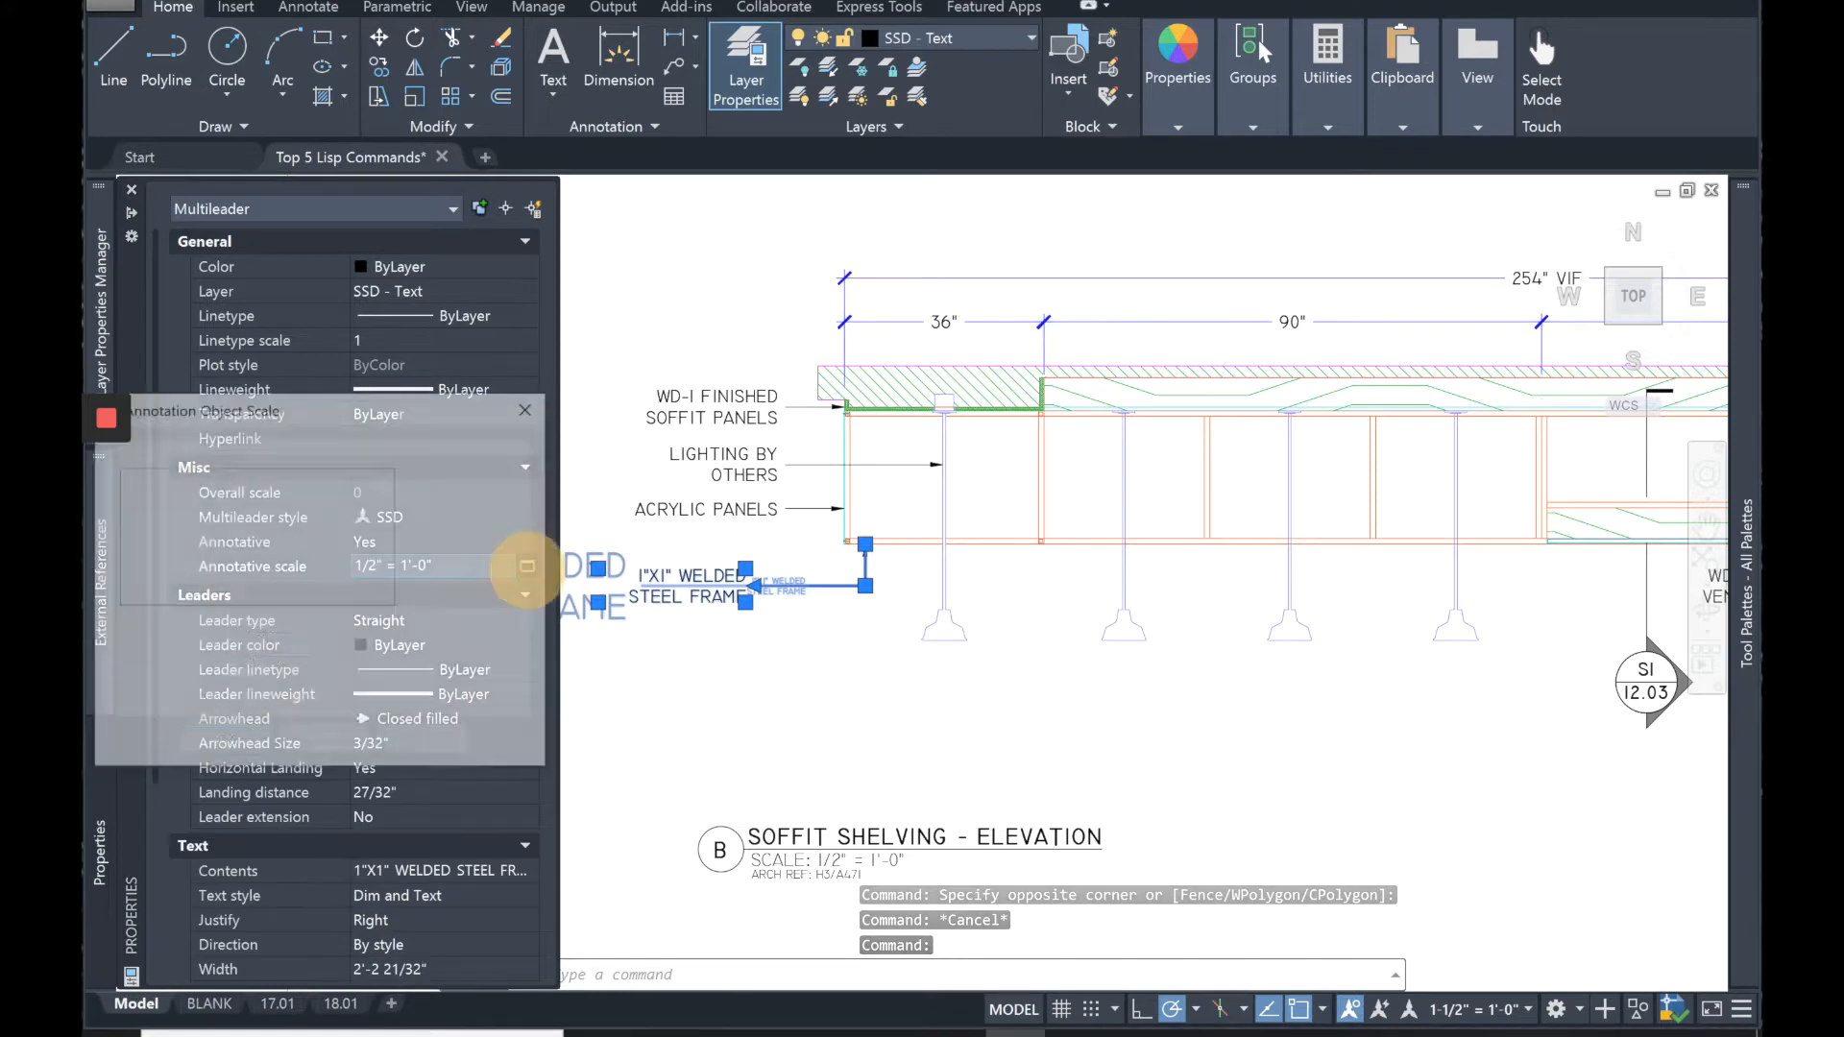
click(526, 566)
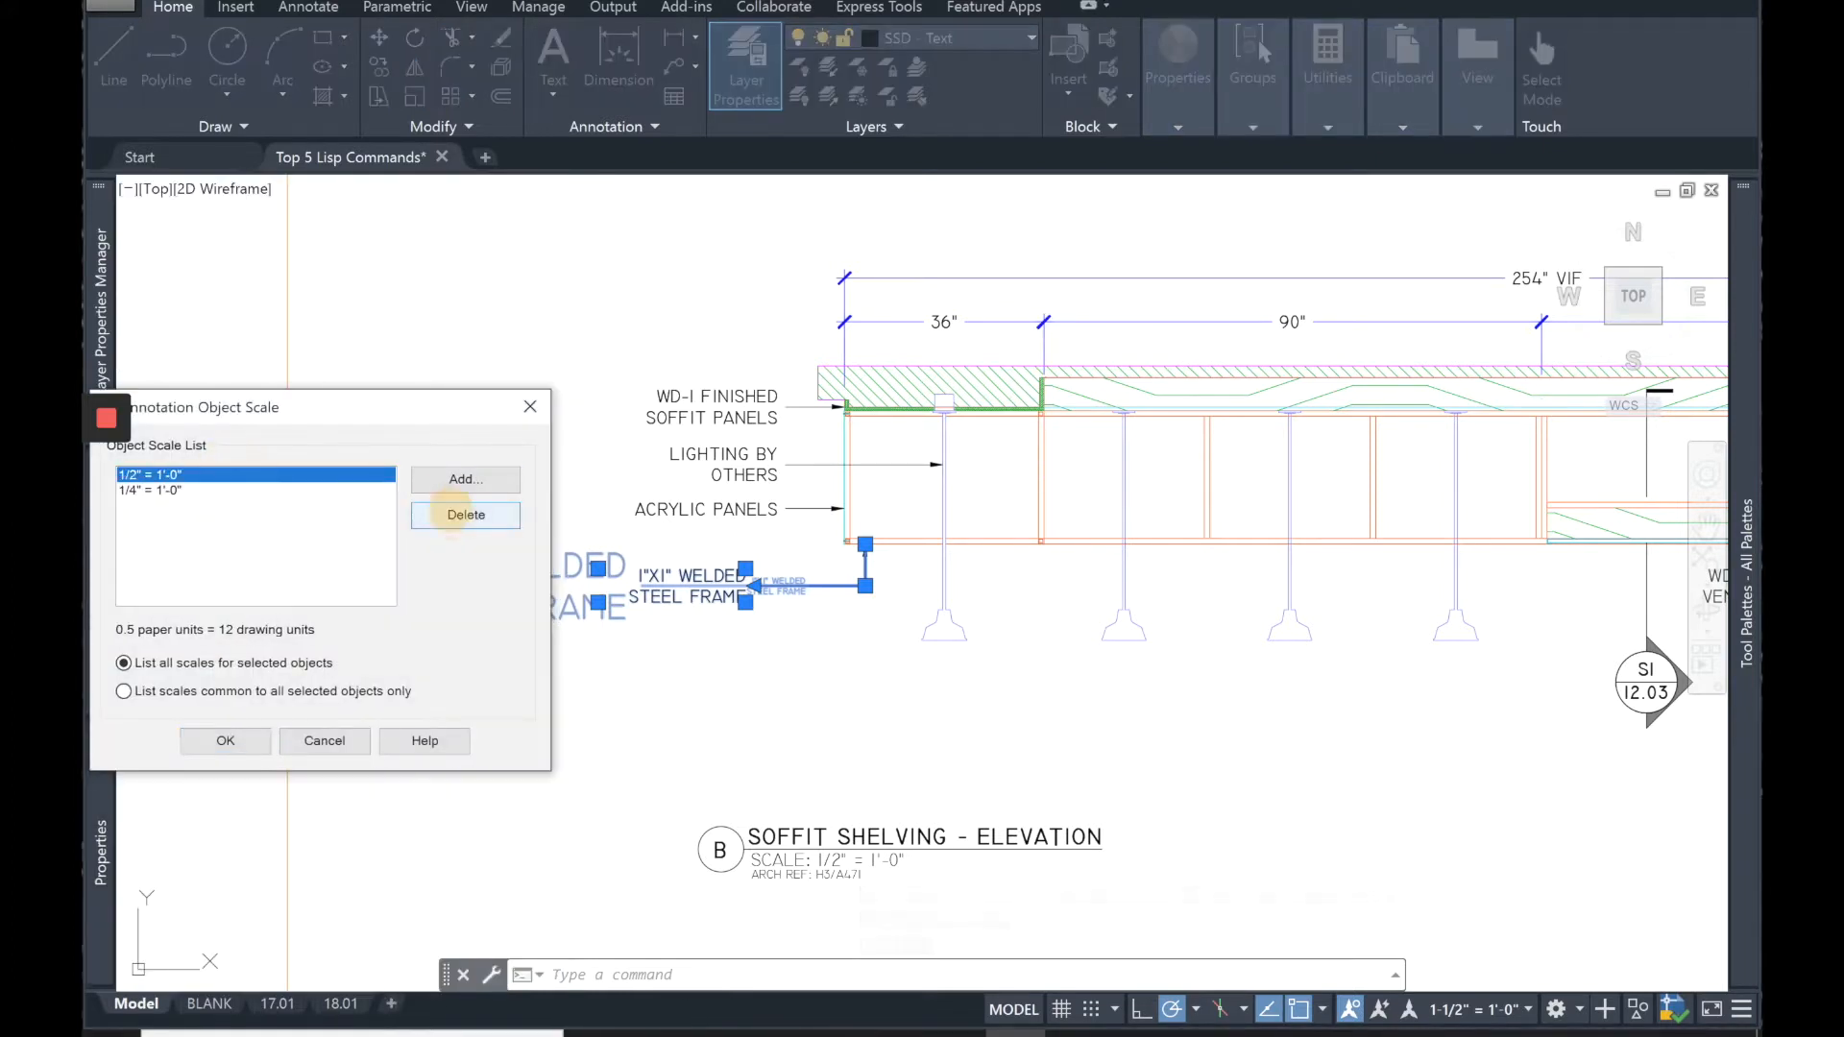
click(465, 514)
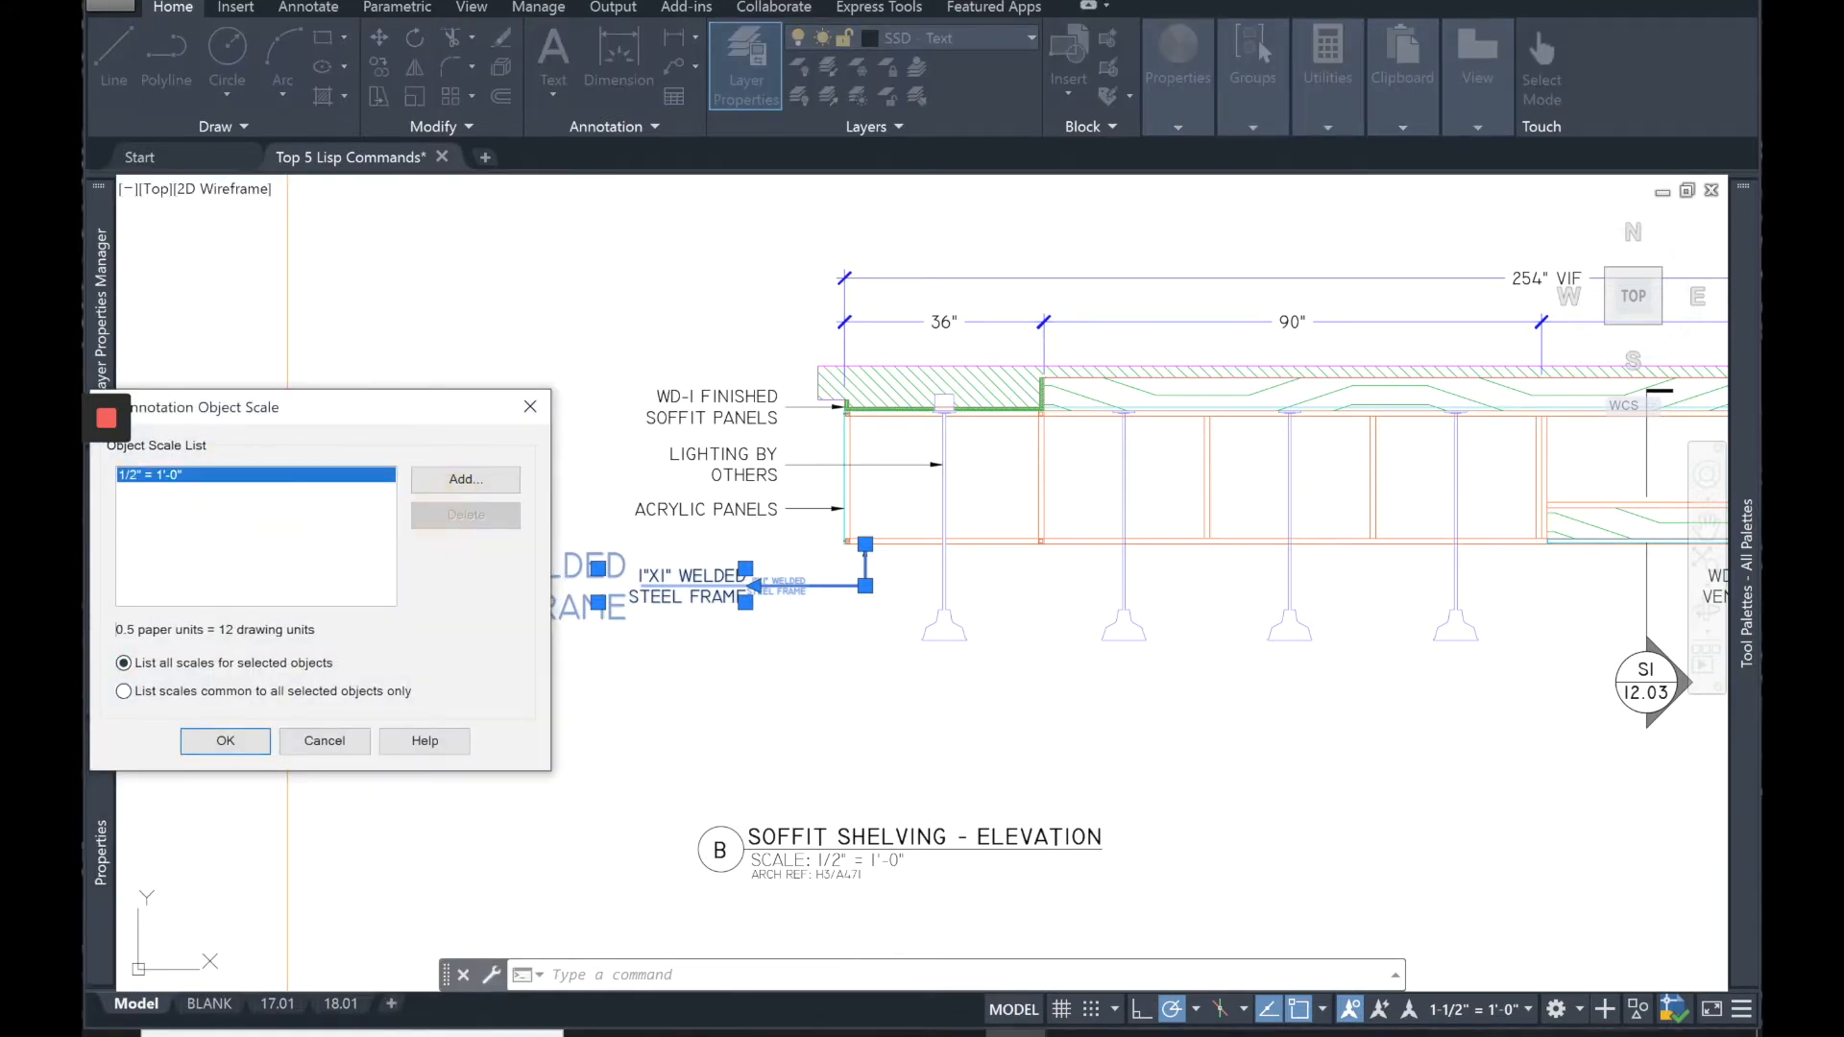
click(324, 741)
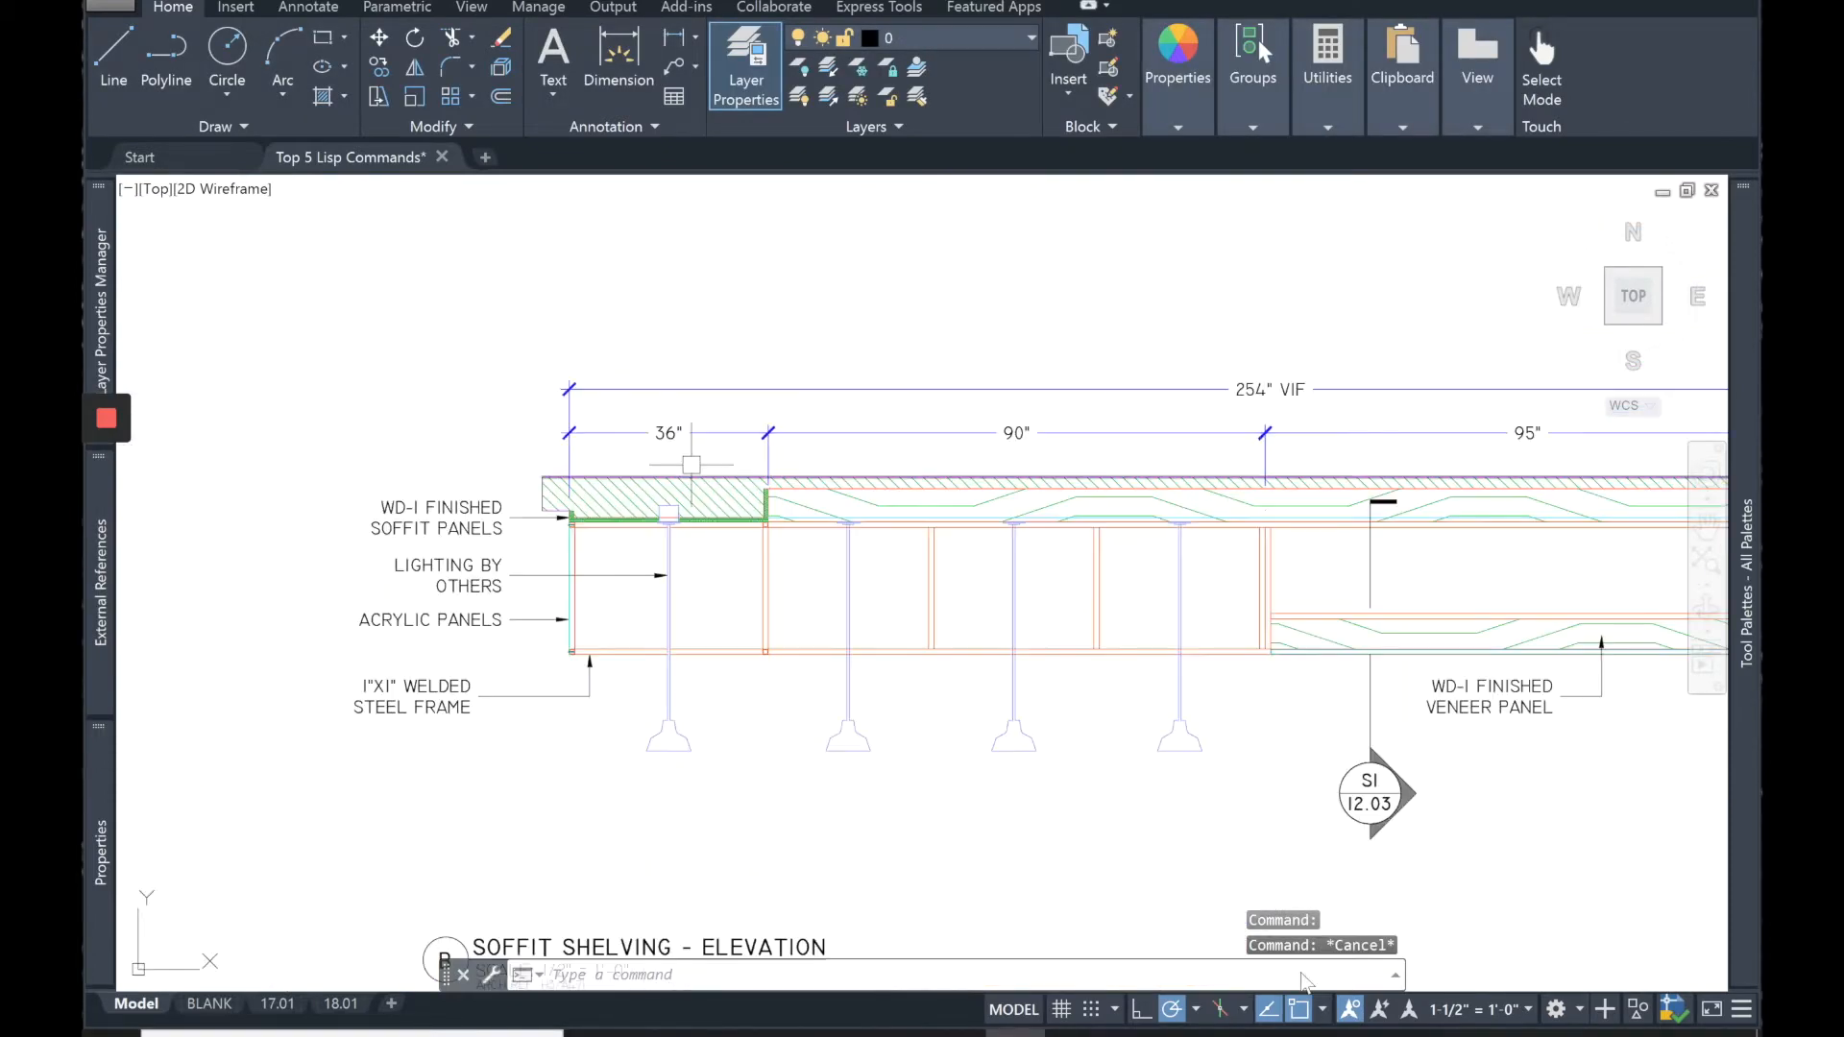
Reset annotative scales on the 36" dimension and the WD-1 finished soffit panels leader
click(668, 432)
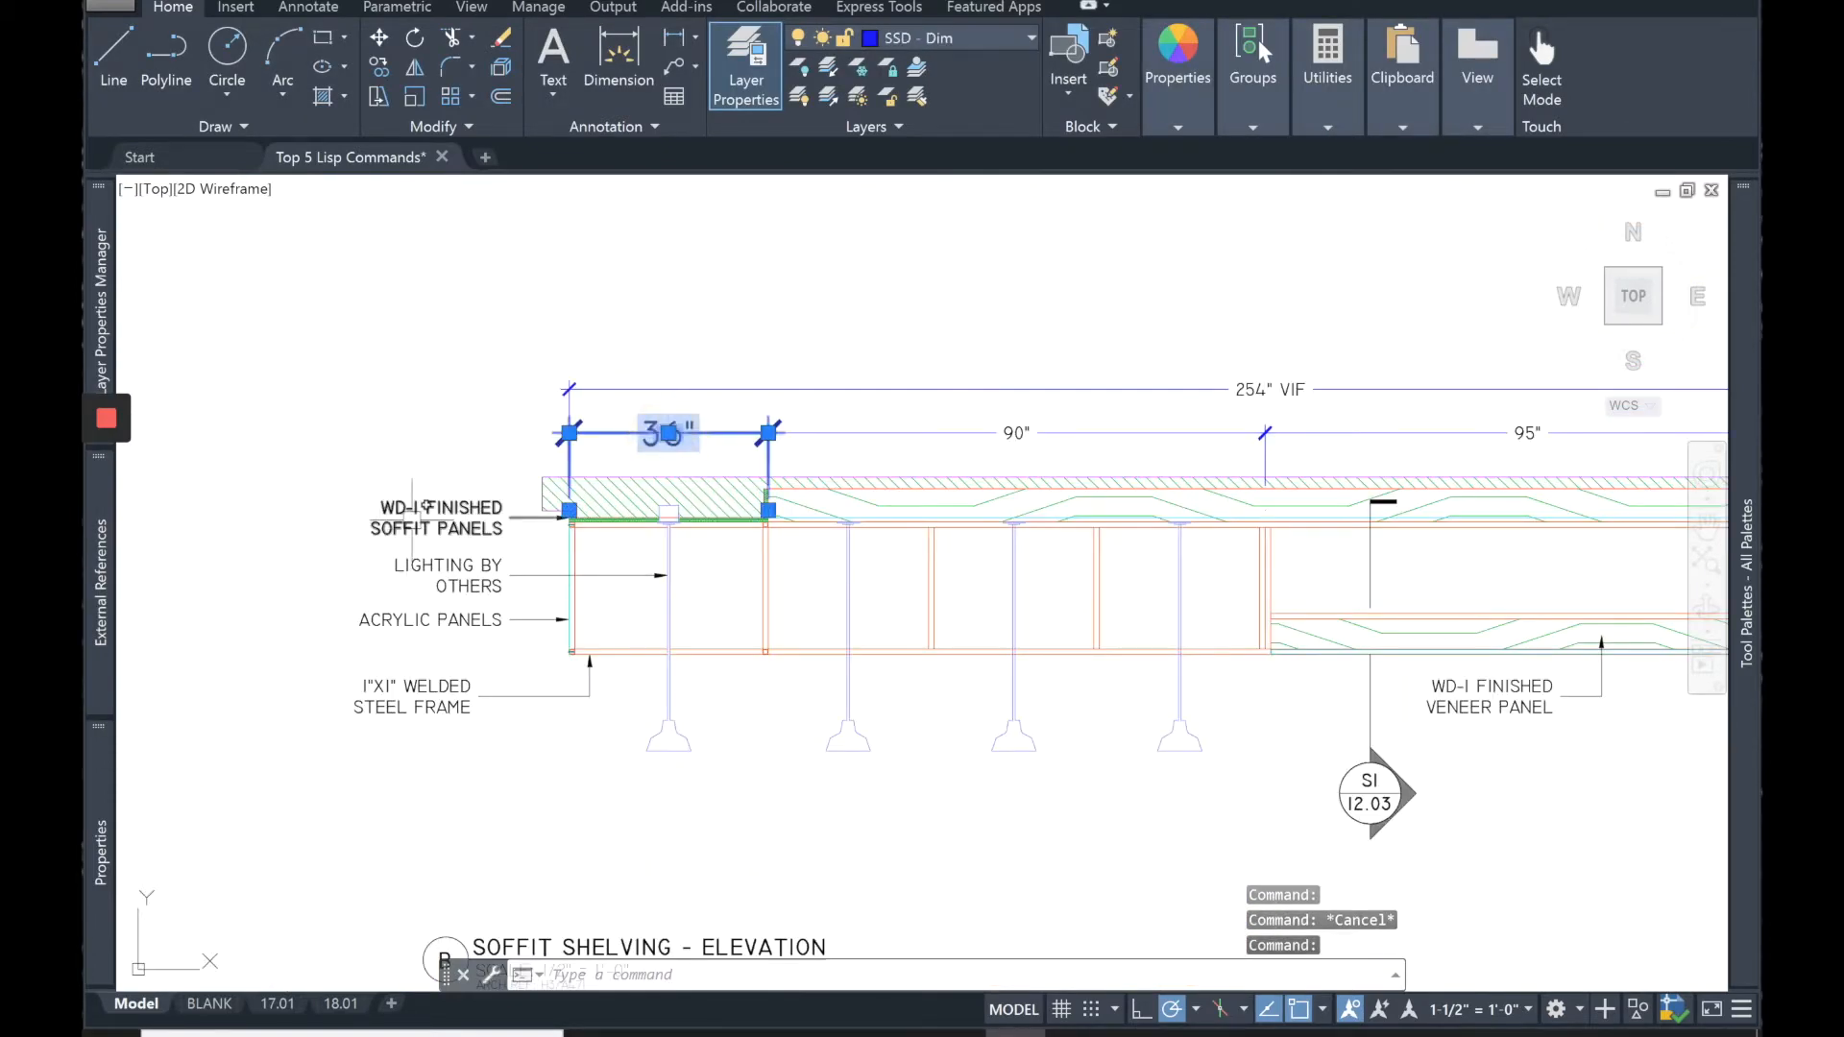
click(436, 516)
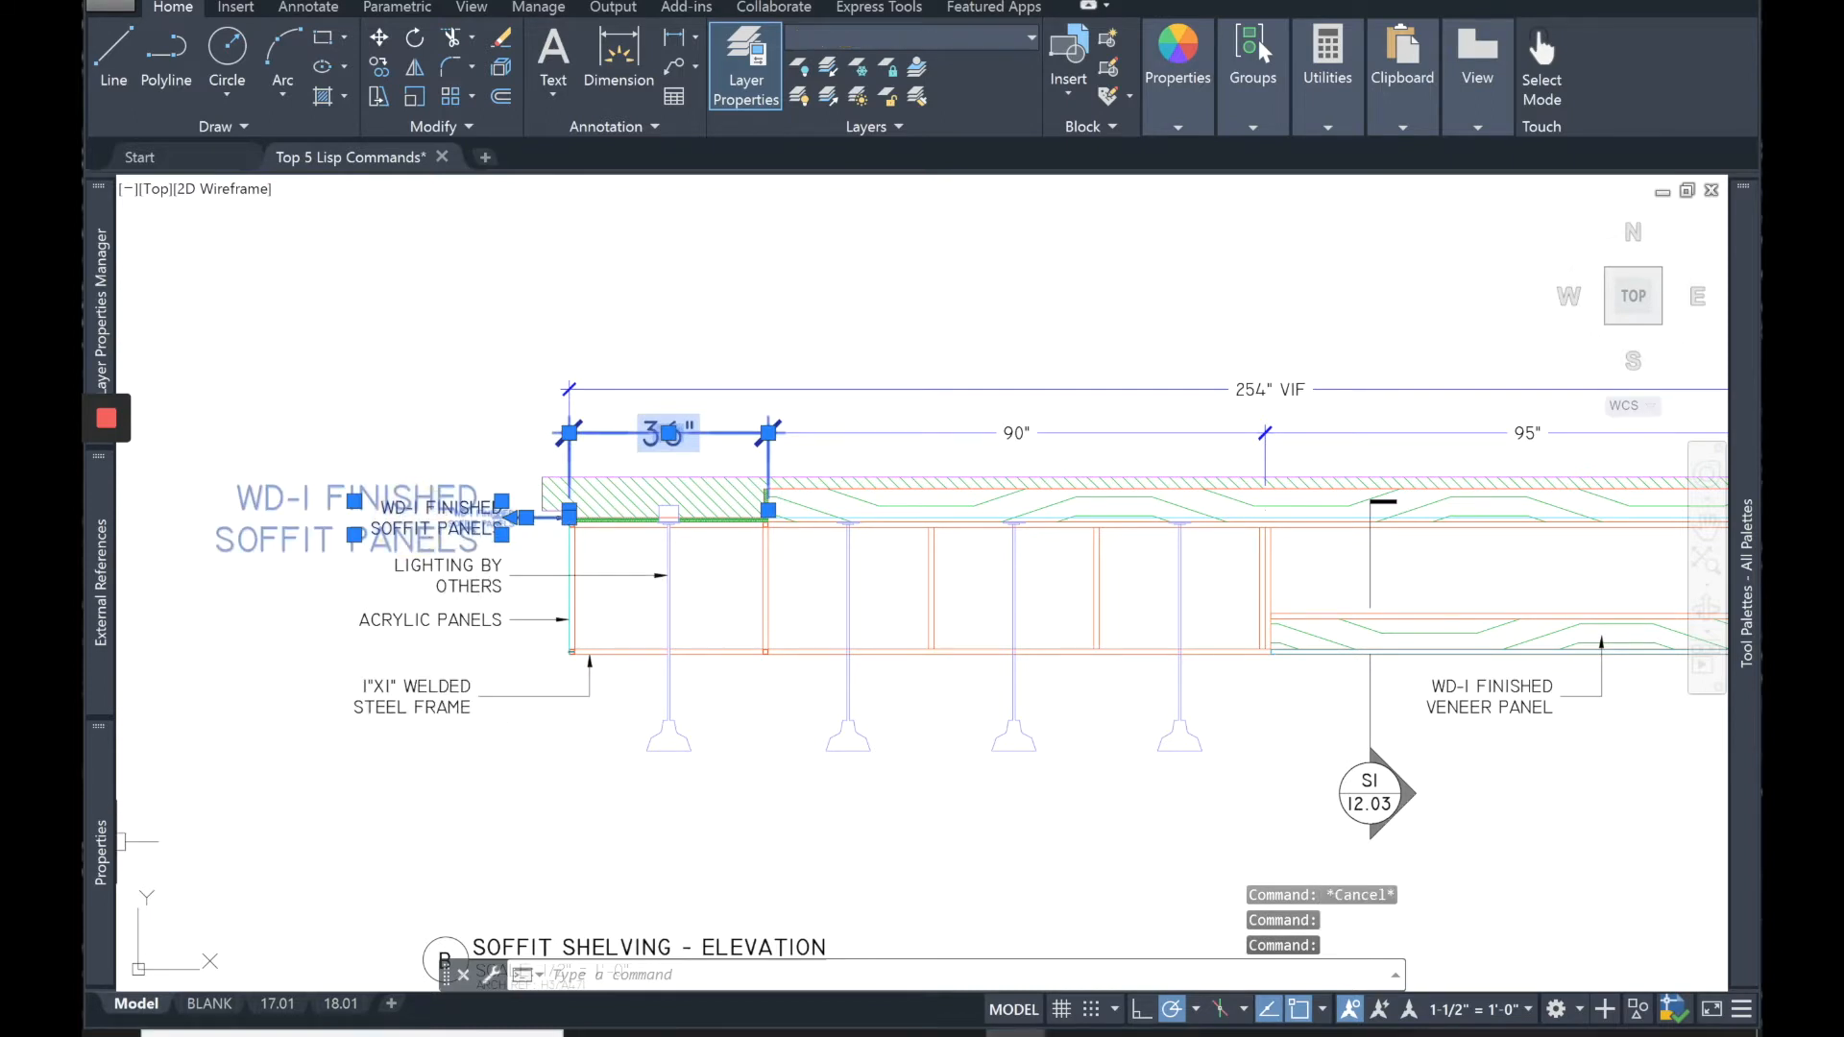
click(1177, 66)
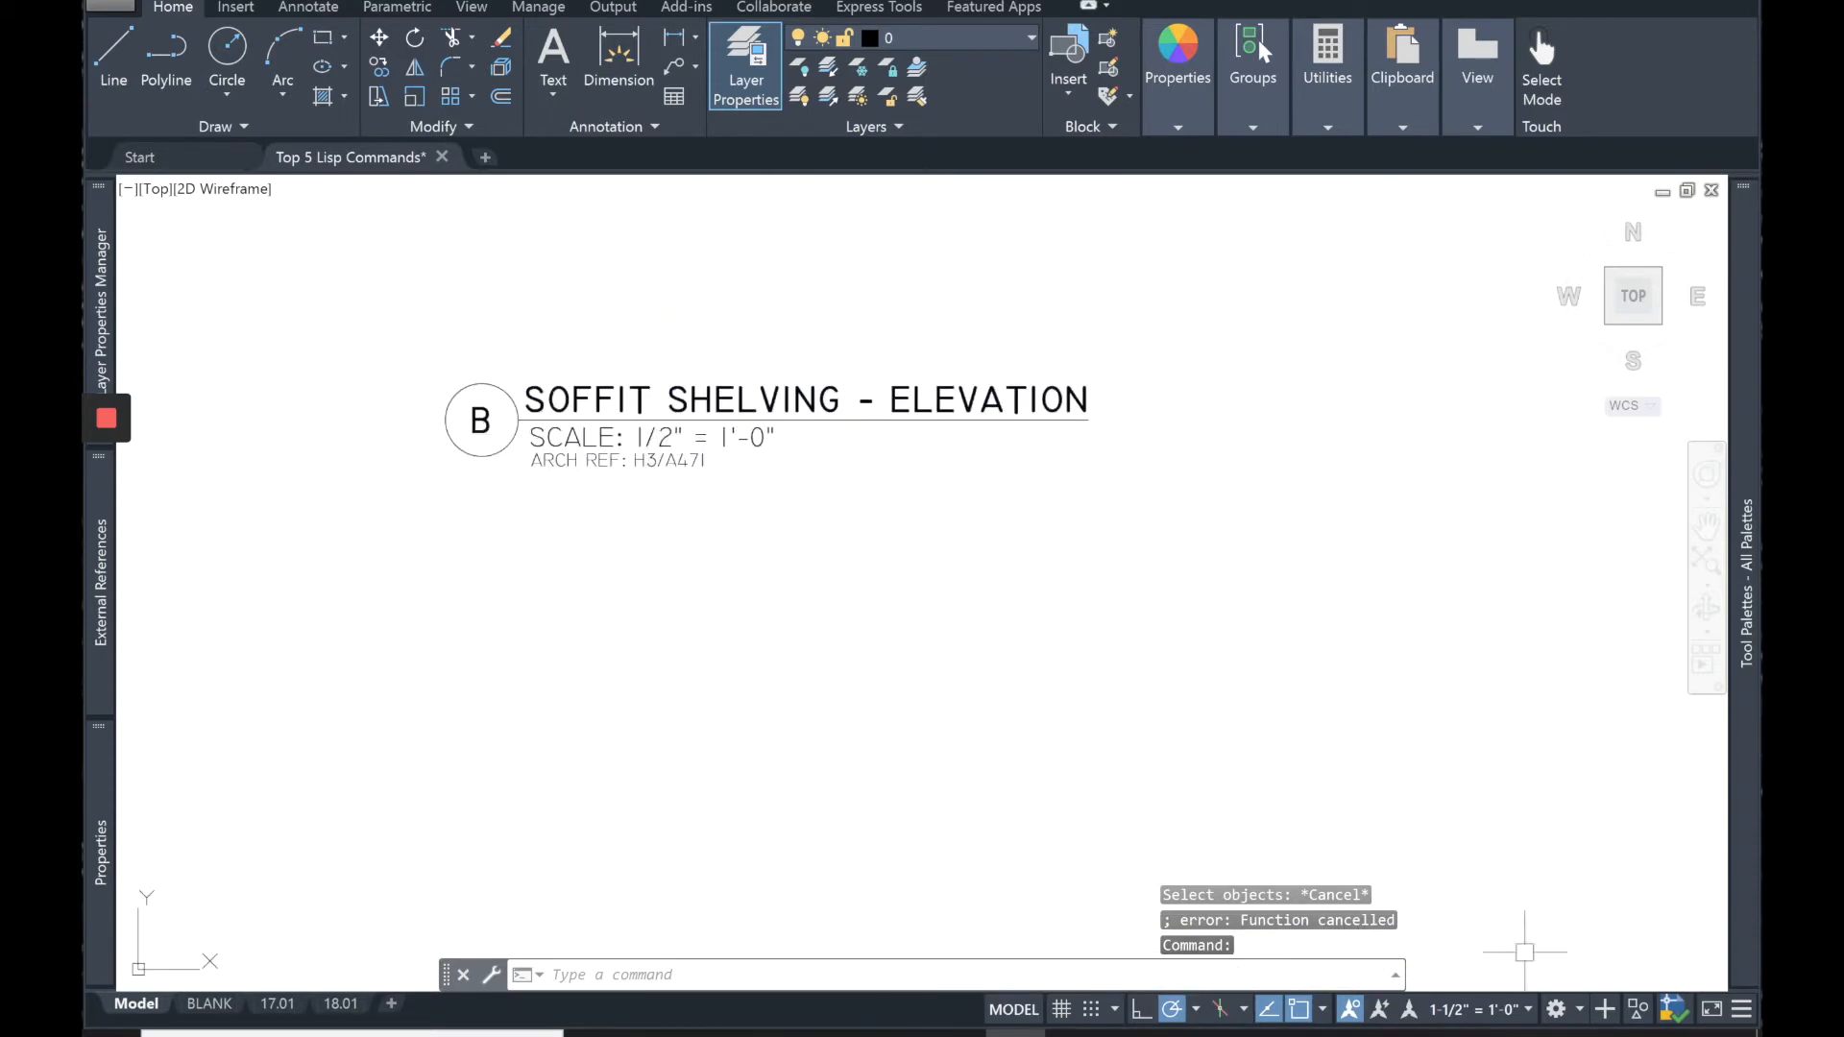
Set the model's current annotation scale to 1/2" = 1'-0" from the status bar
click(1475, 1008)
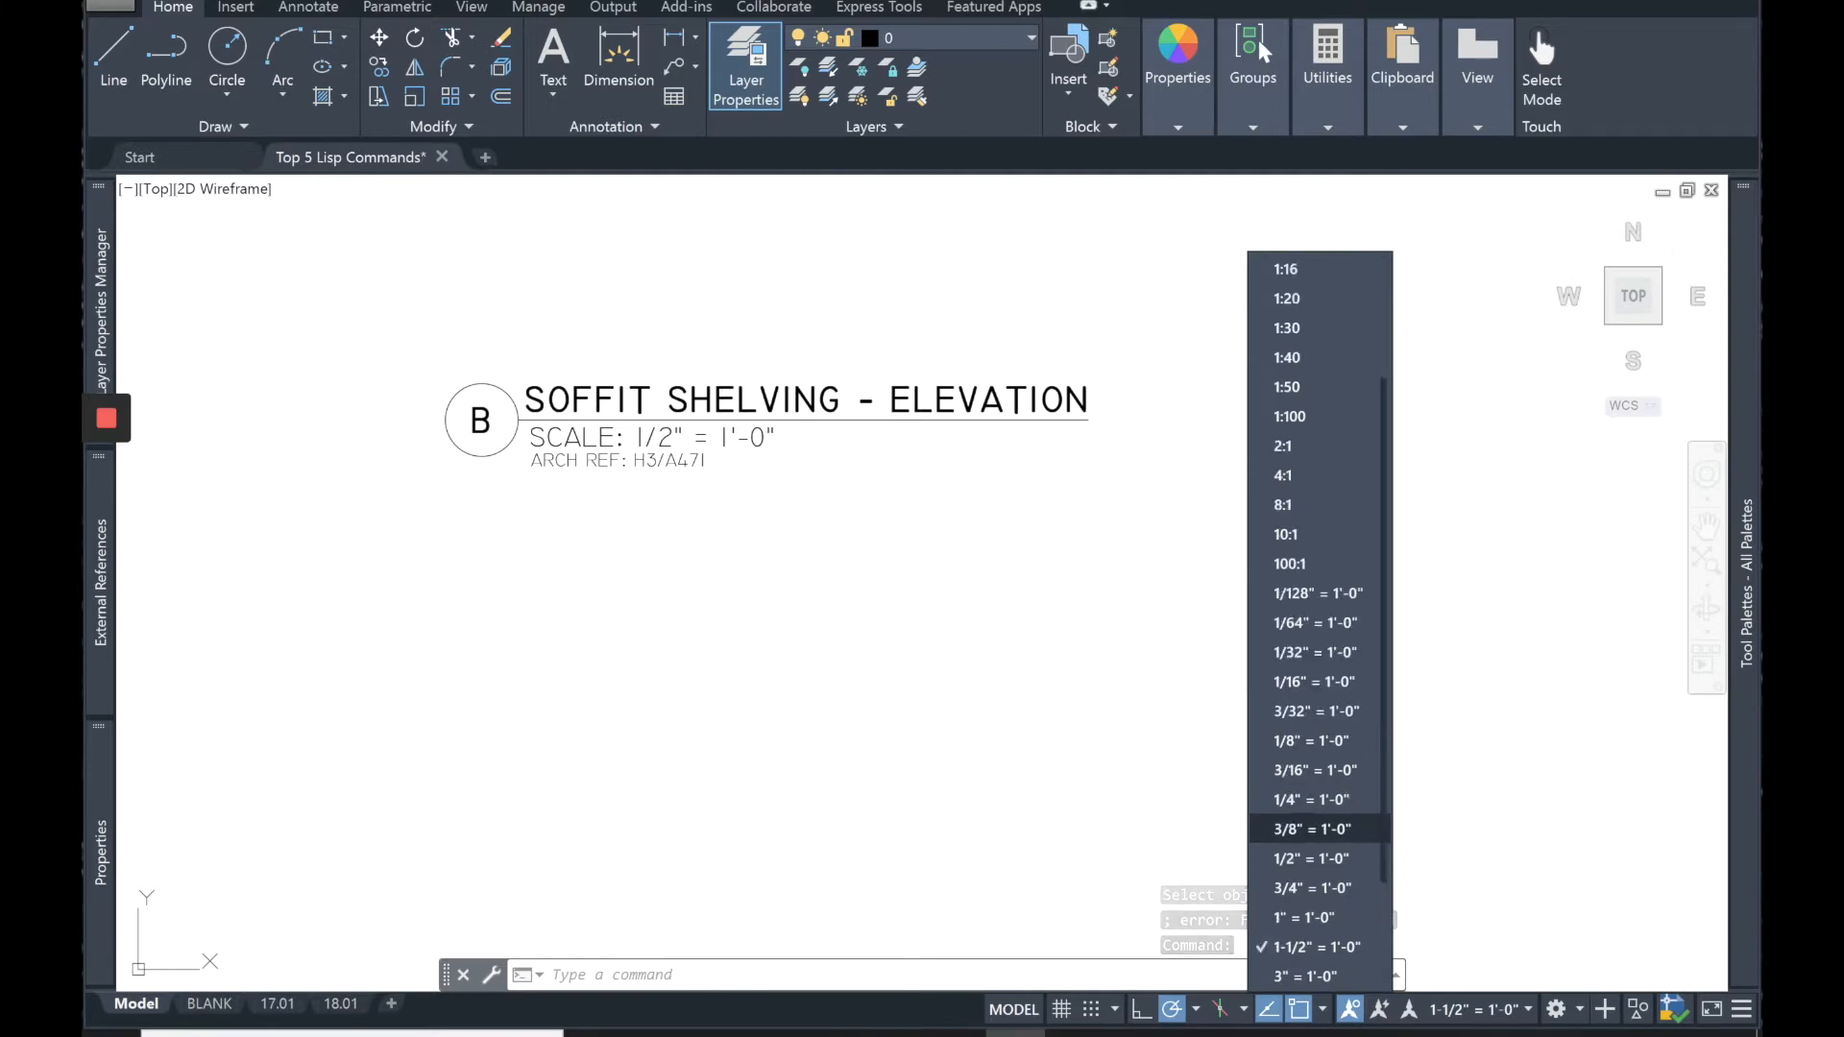
click(1307, 859)
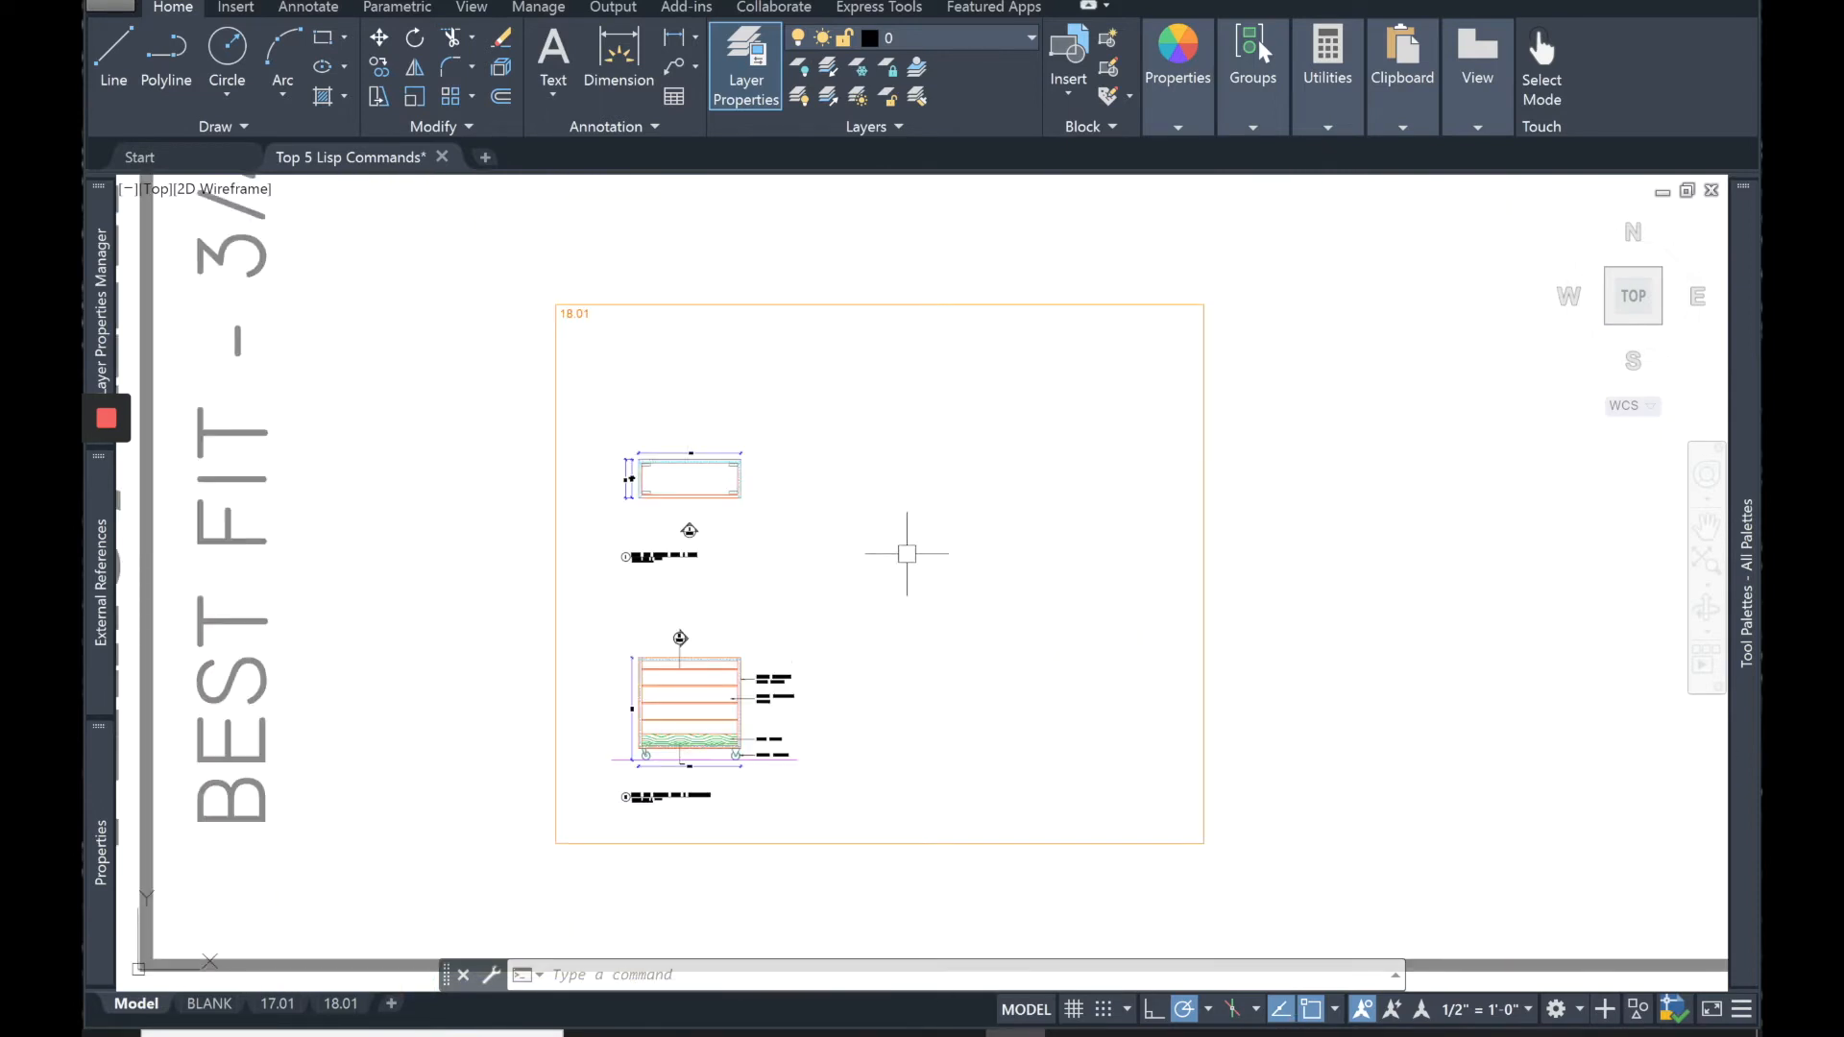
mouse_move(780, 307)
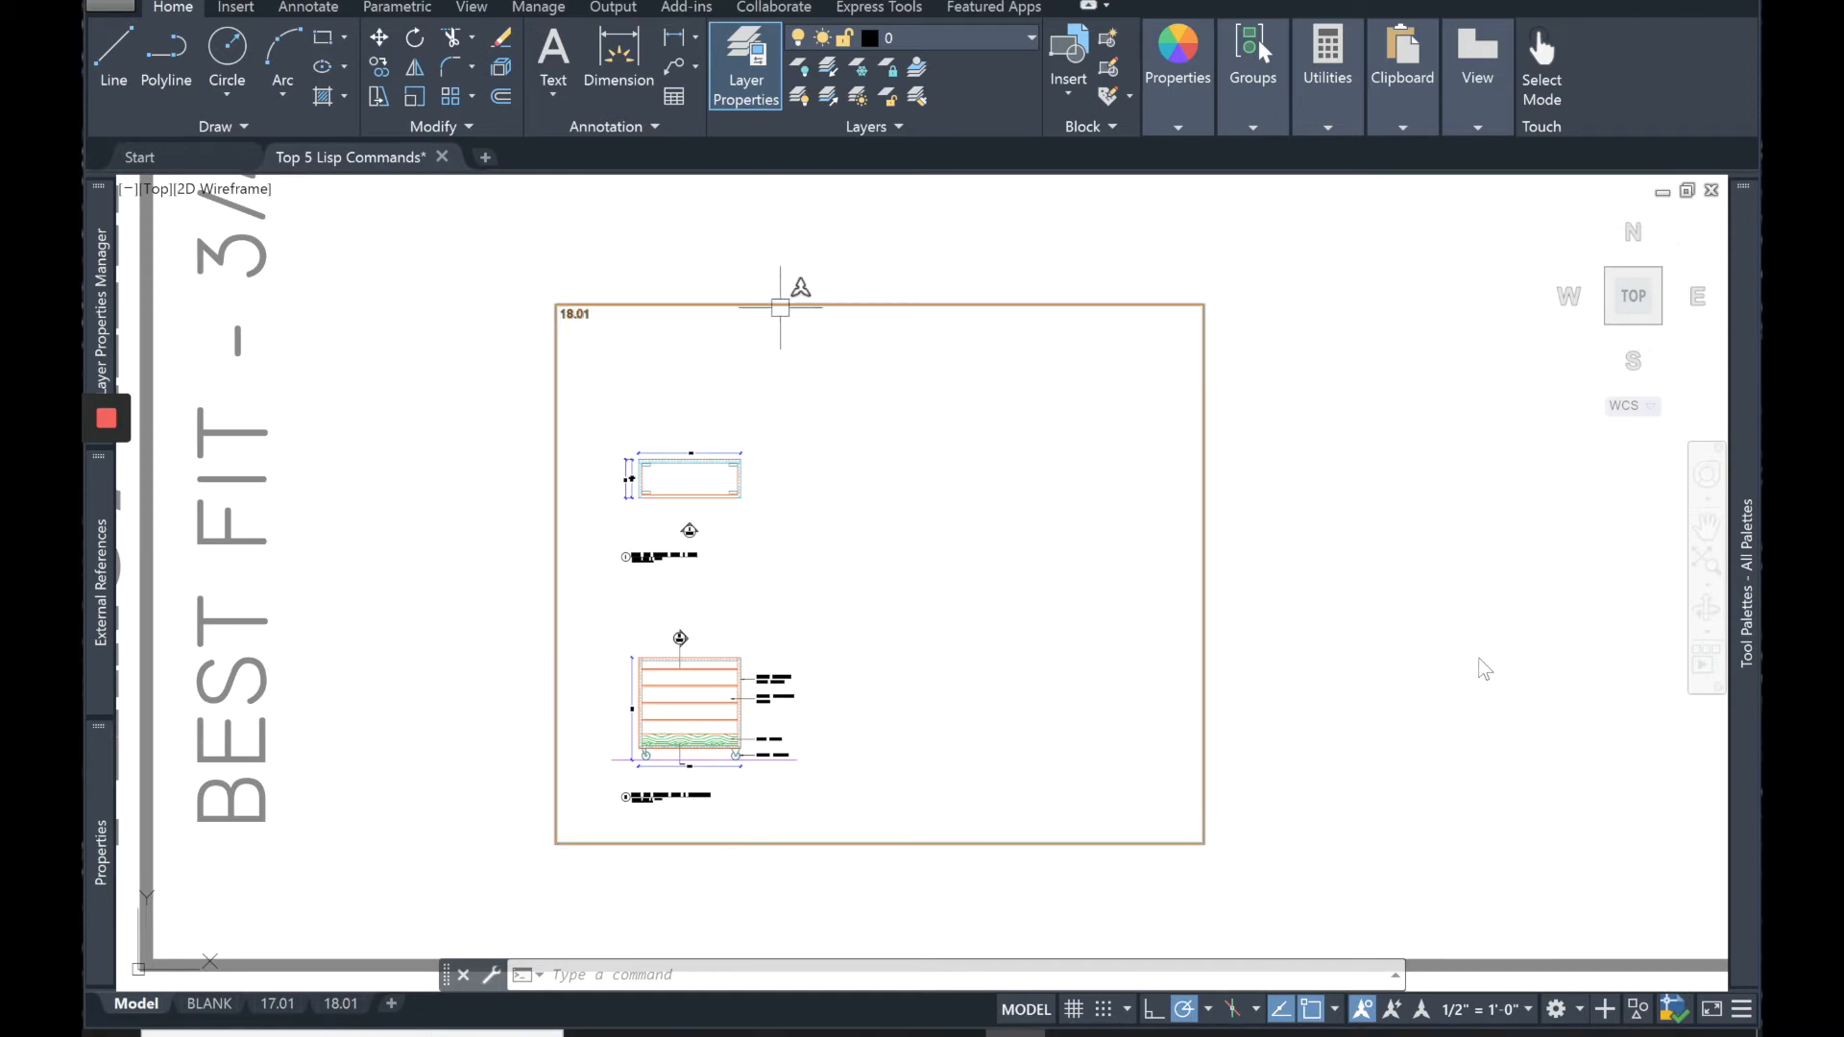
mouse_move(688, 477)
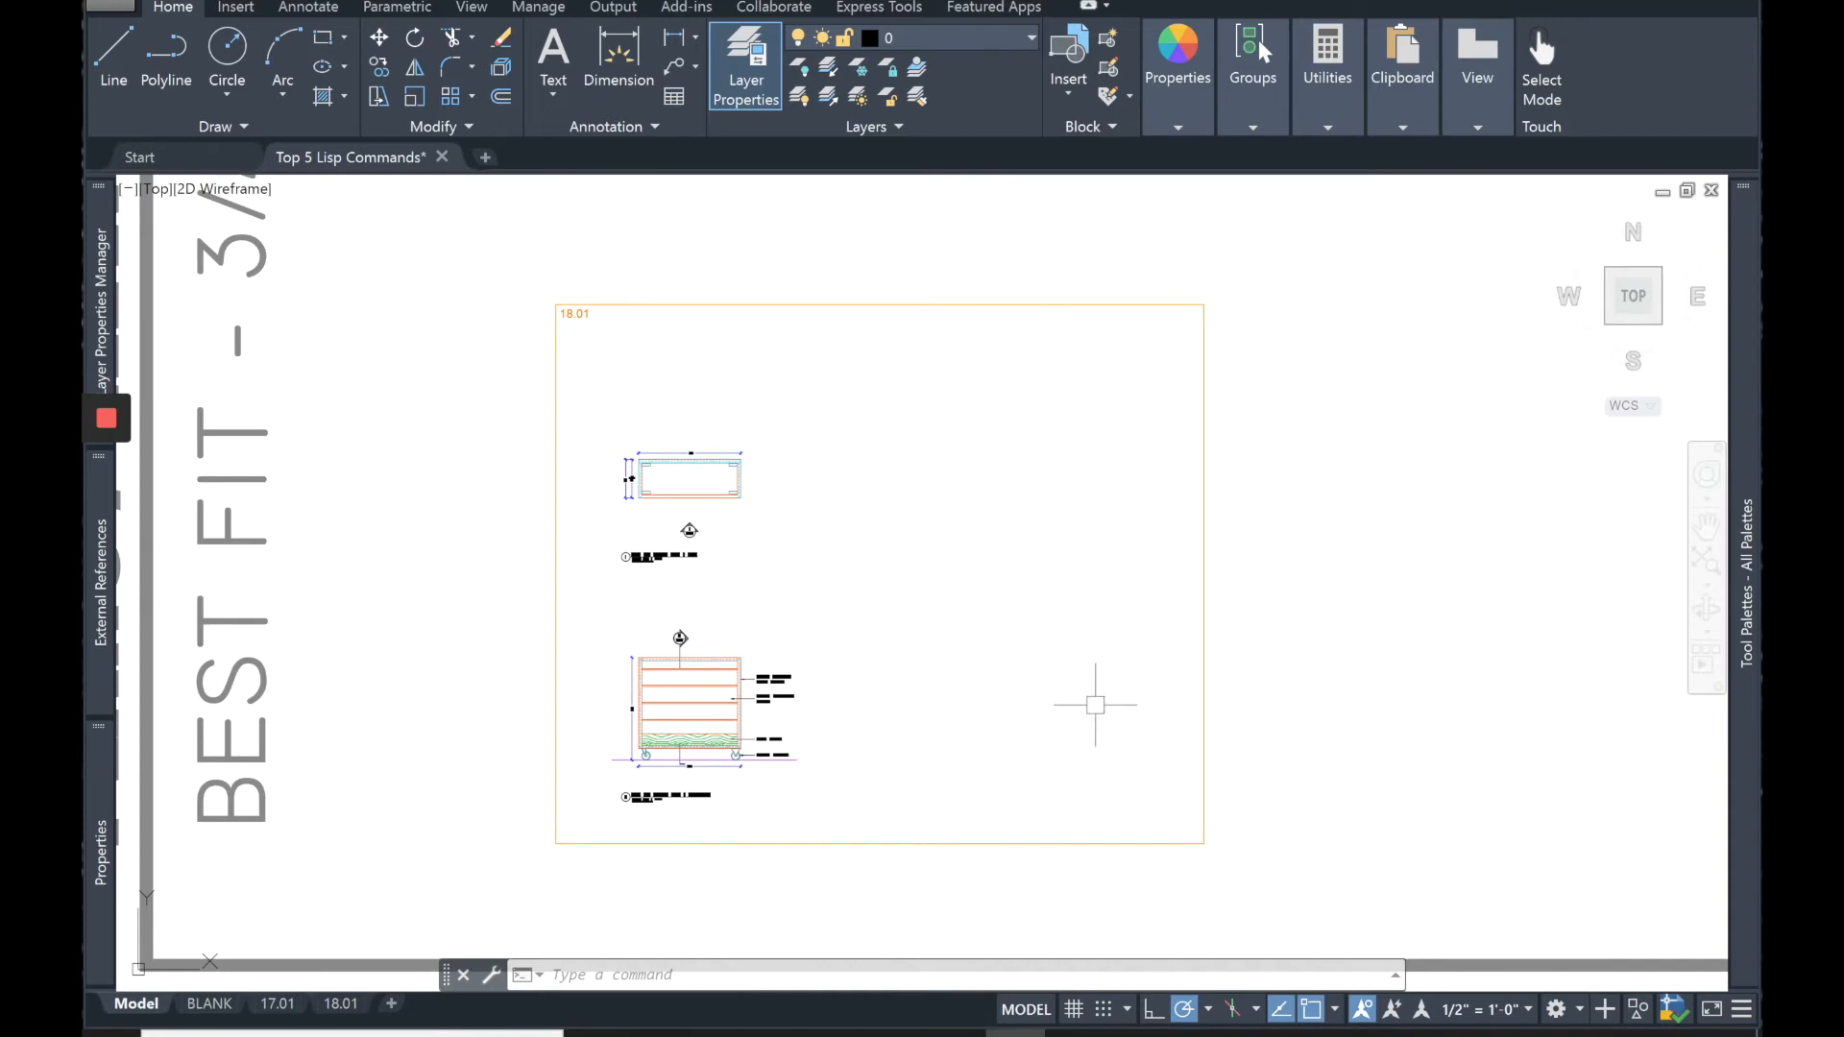
mouse_move(889, 465)
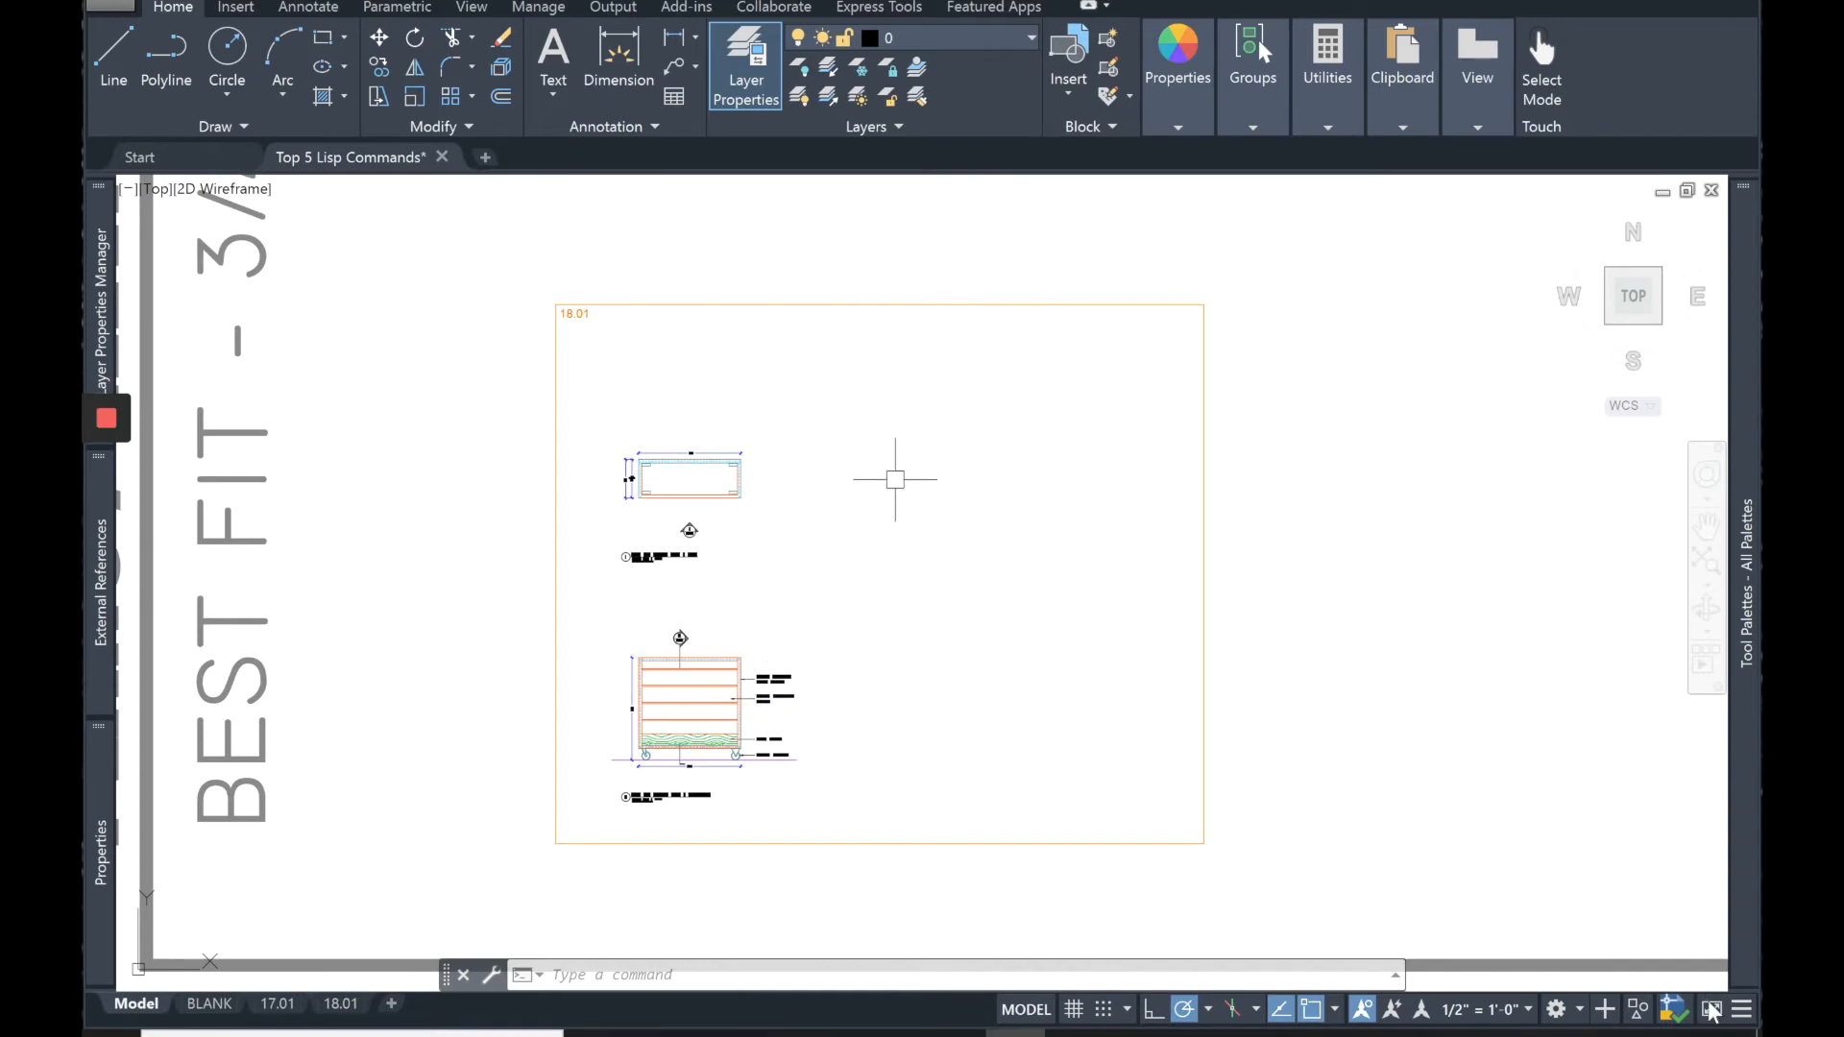
mouse_move(787, 396)
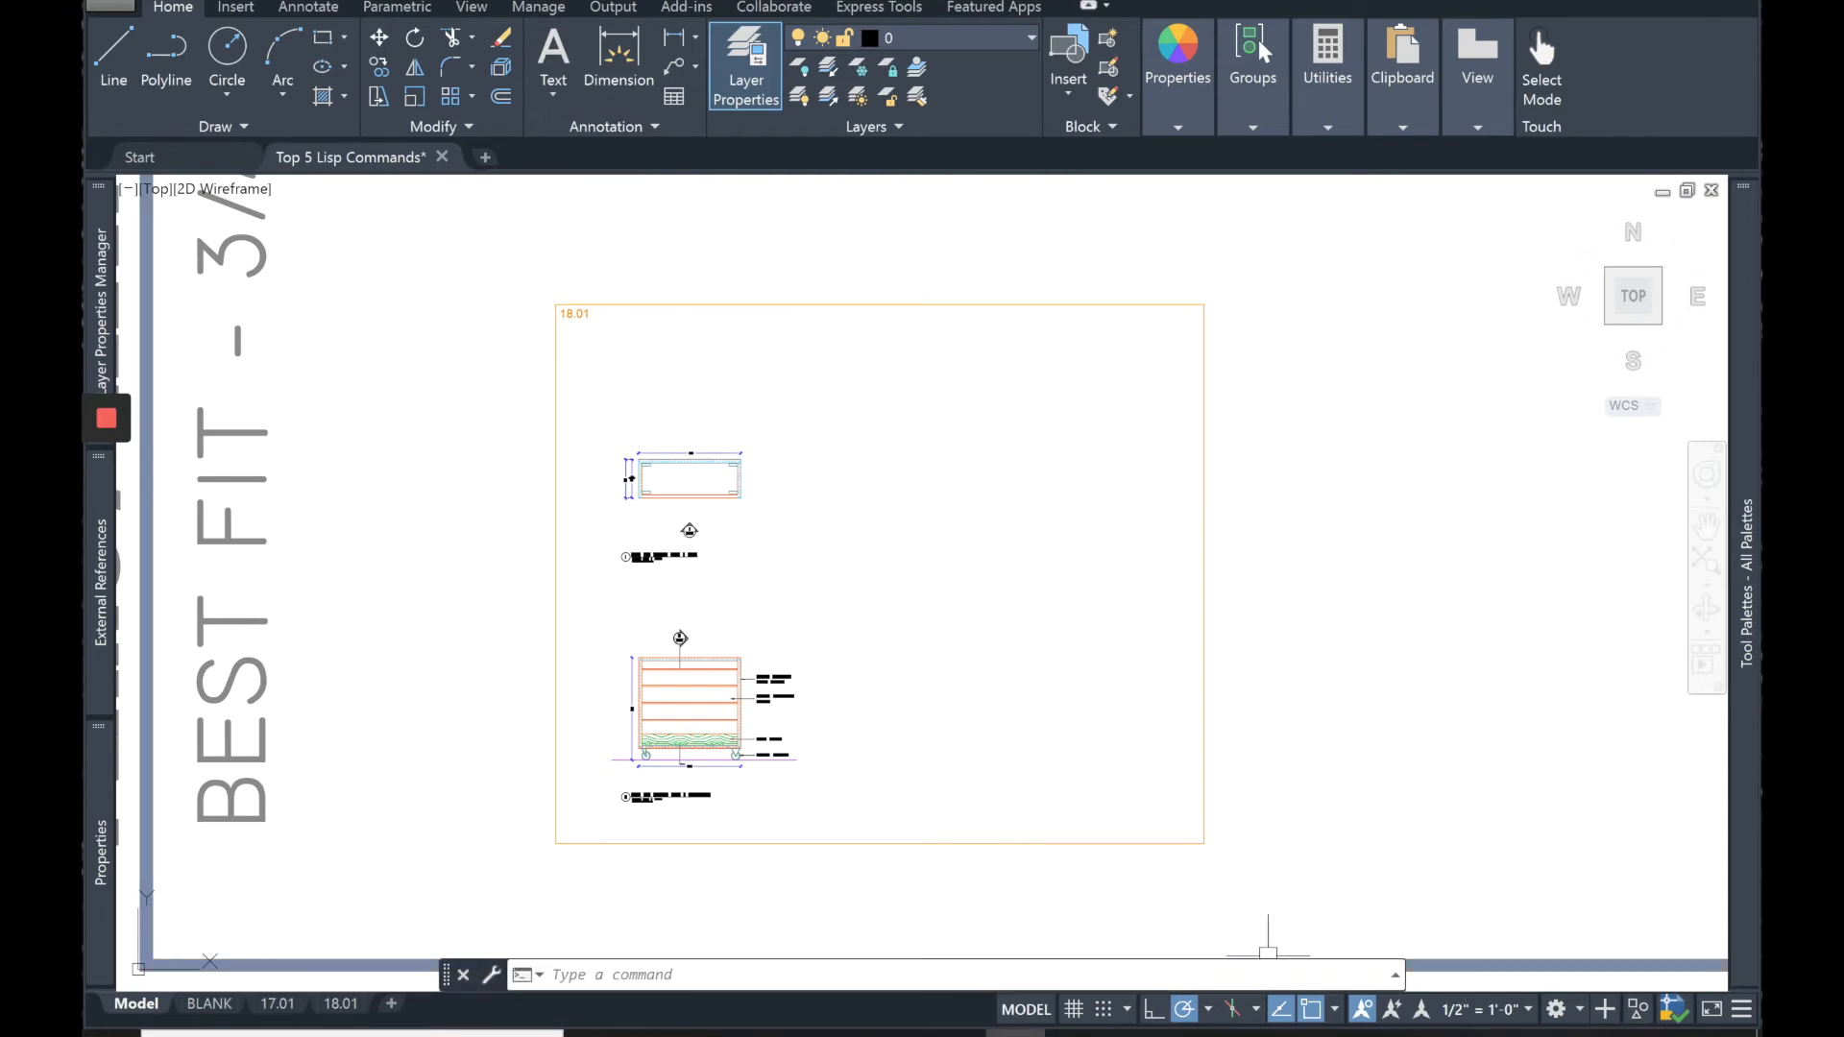
Return the current annotation scale to 1-1/2" = 1'-0" from the status bar
click(1479, 1008)
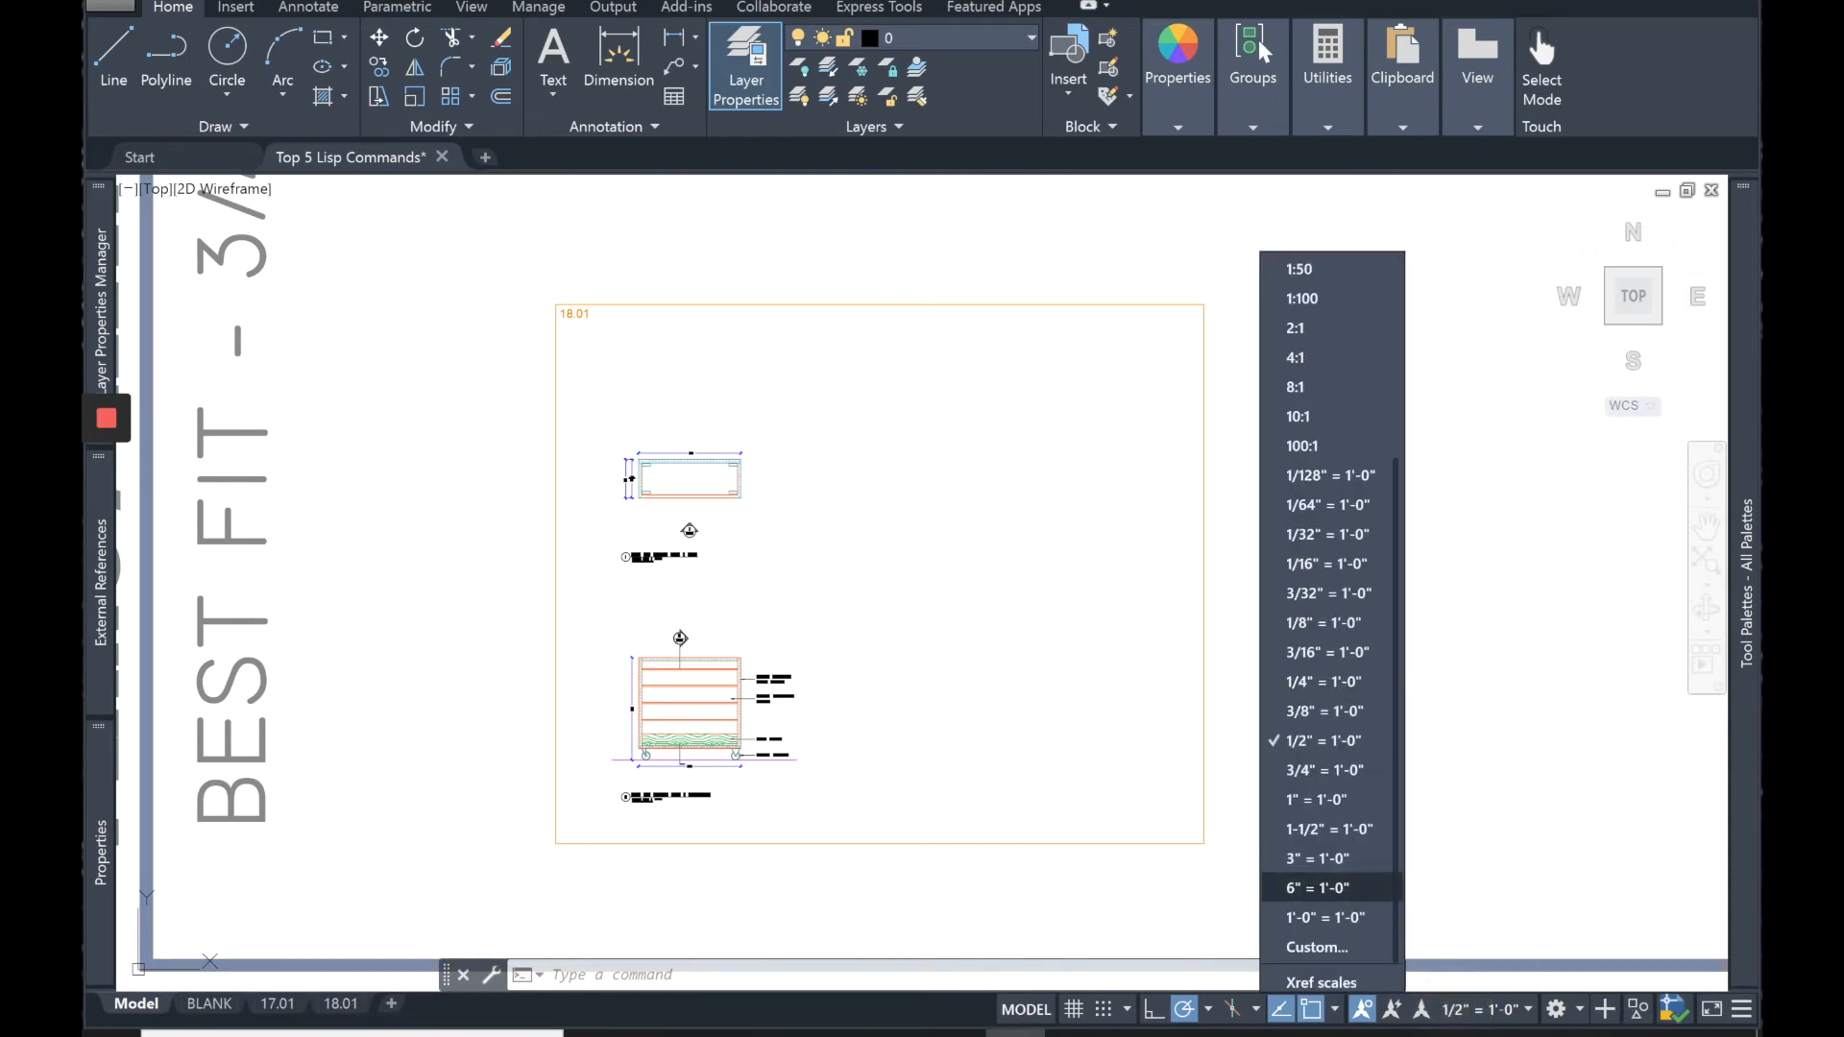
click(1327, 828)
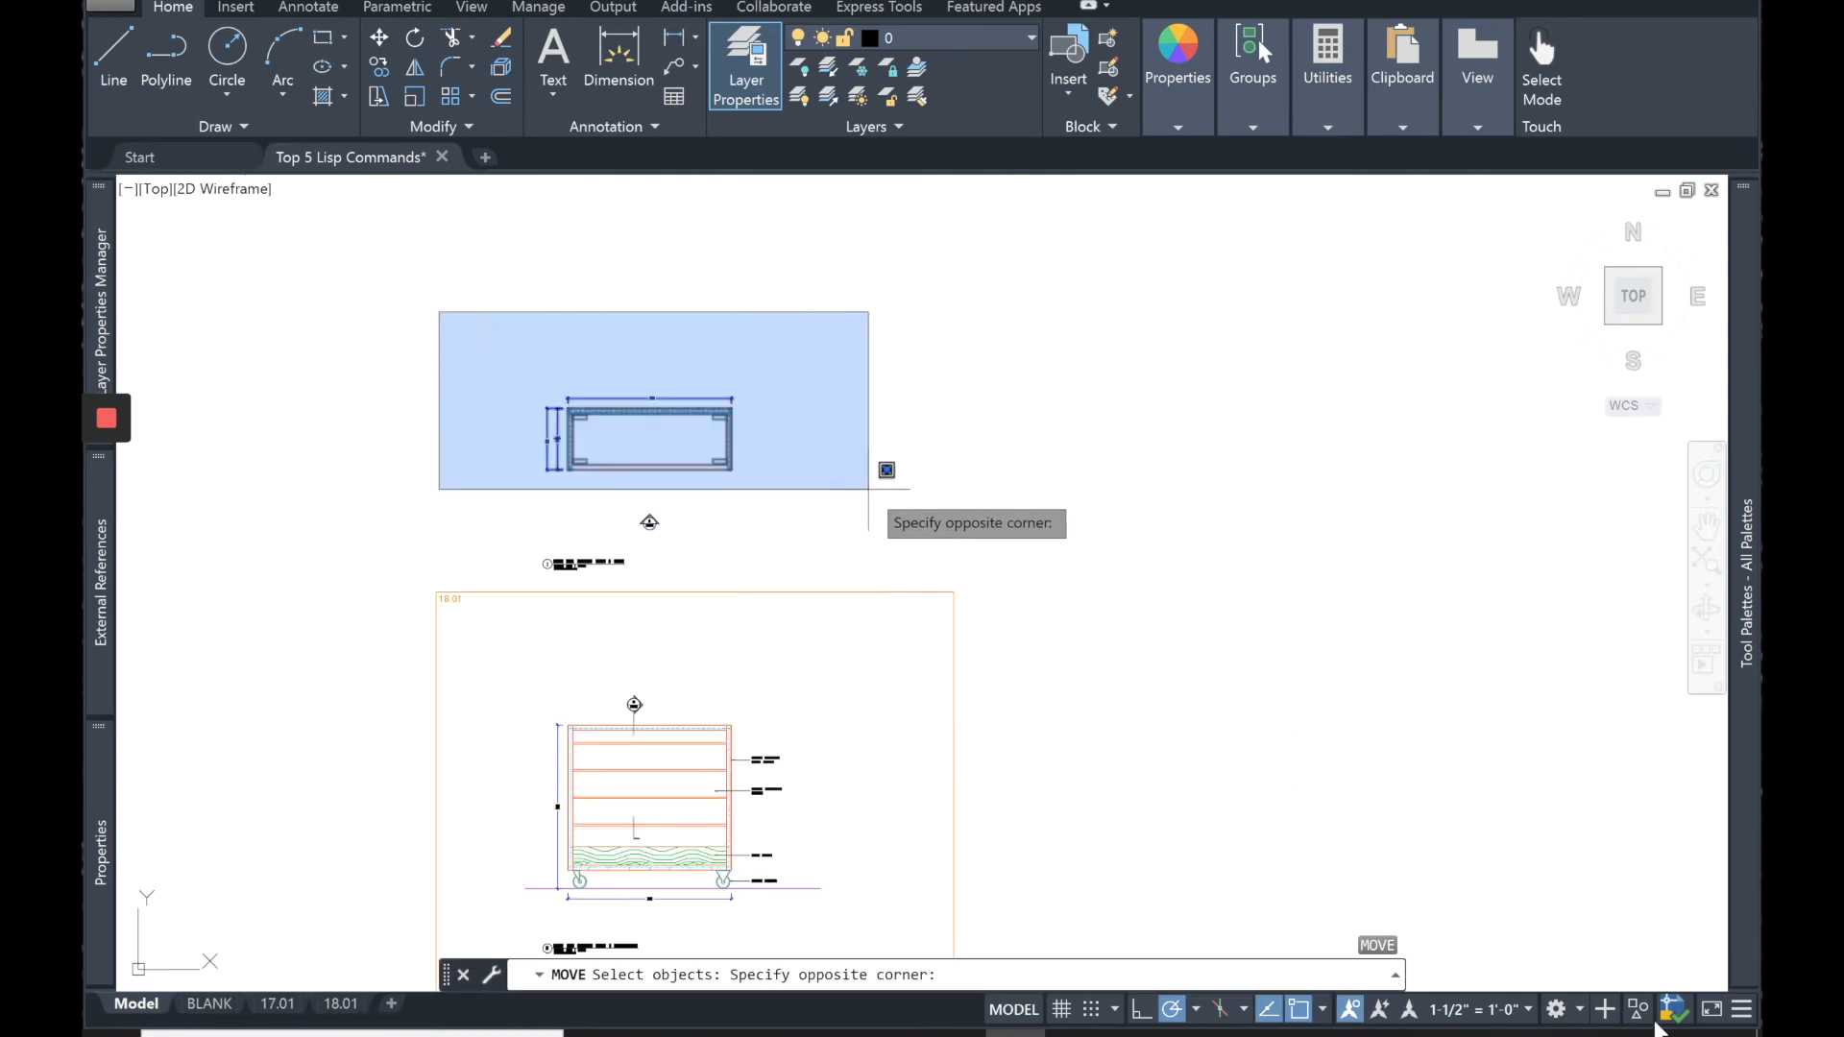
mouse_move(526, 436)
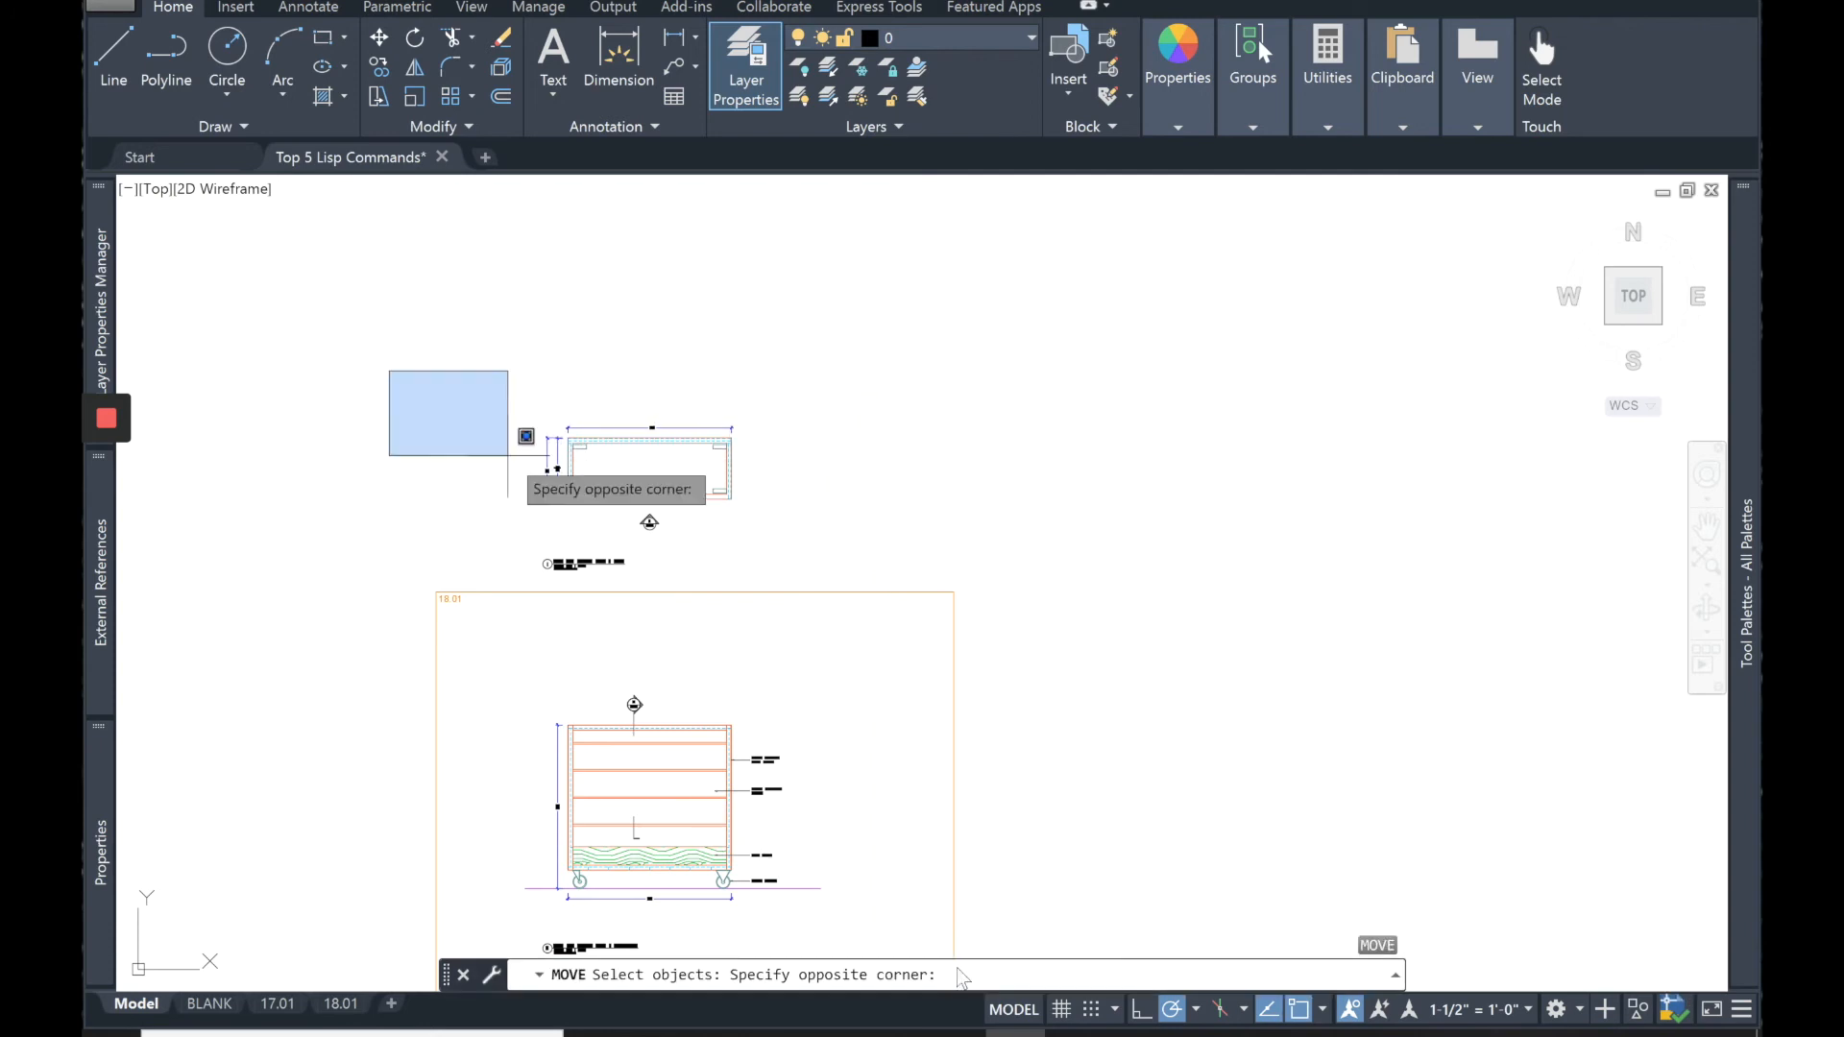